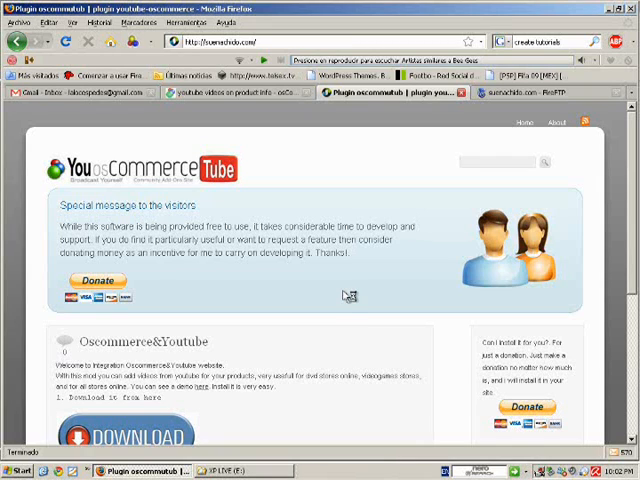
pyautogui.moveTo(344, 296)
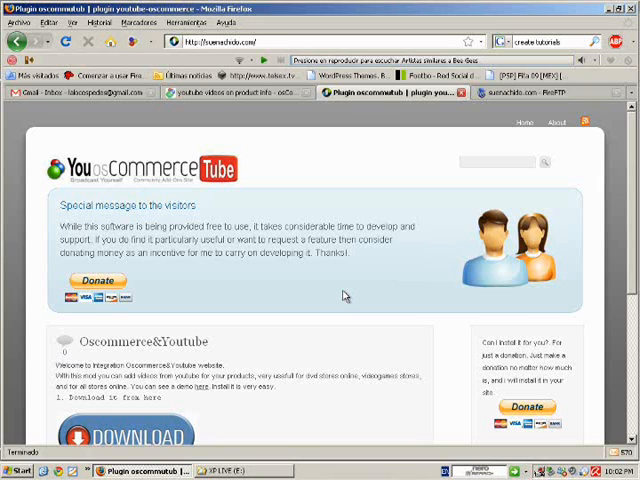
# Step: Download the OscommerceYoutube contribution archive and confirm saving it locally
pyautogui.scroll(-3)
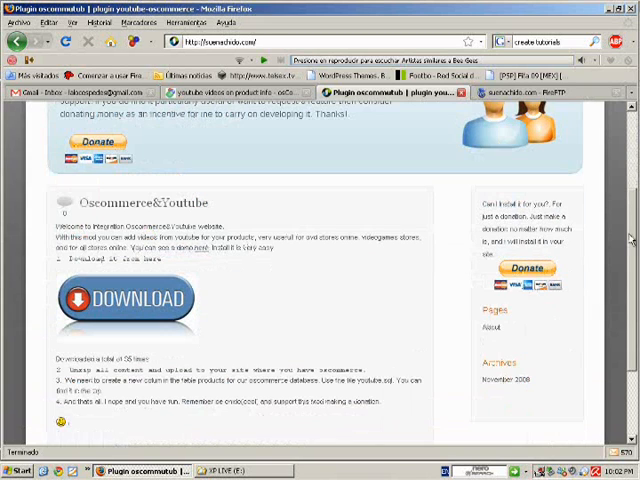
pyautogui.click(122, 300)
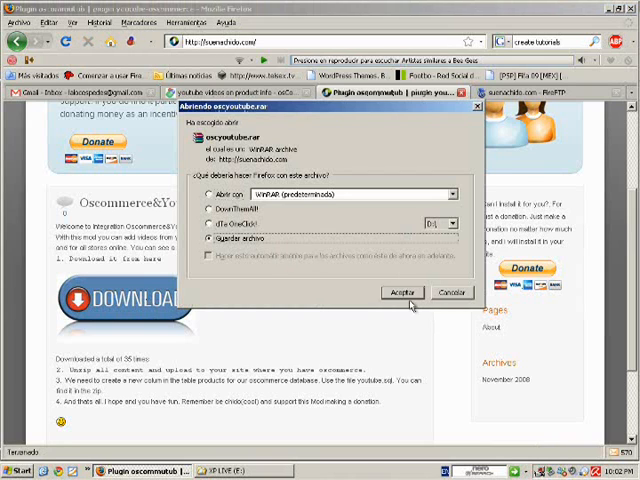
pyautogui.click(394, 292)
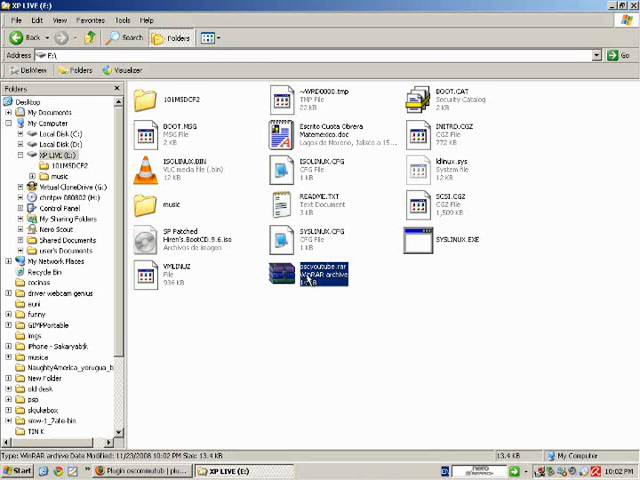
# Step: Extract the downloaded contribution archive from its context menu
pyautogui.rightClick(310, 276)
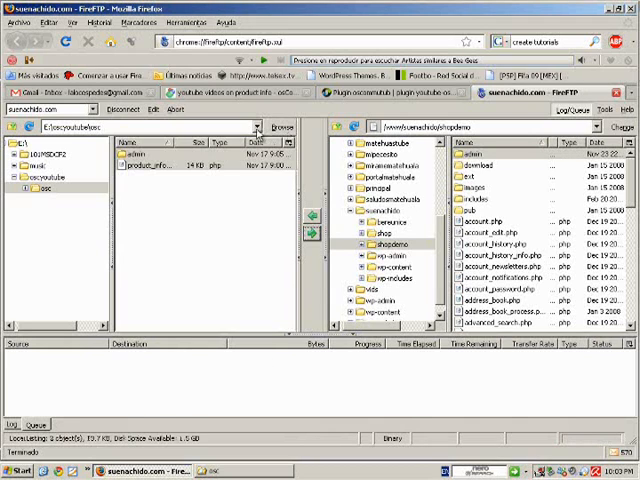
# Step: Upload the oscyoutube catalog files into the server's catalog folder
pyautogui.click(20, 22)
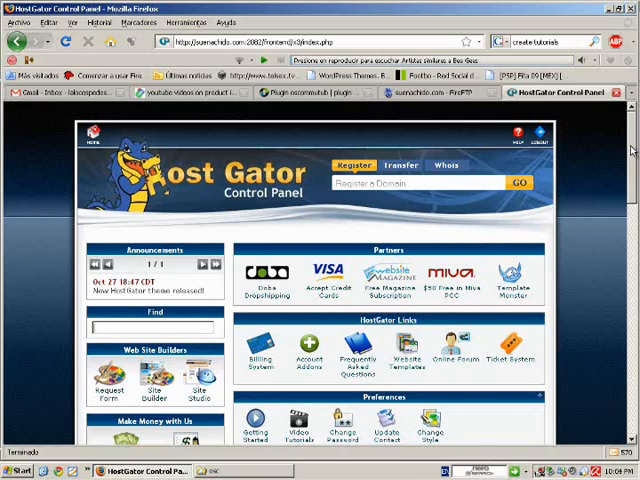
# Step: Reach the Databases section of the cPanel home page to launch phpMyAdmin
pyautogui.scroll(-3)
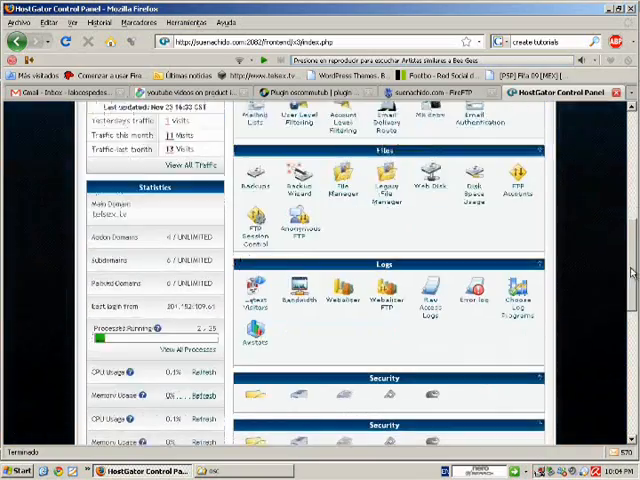
pyautogui.scroll(-3)
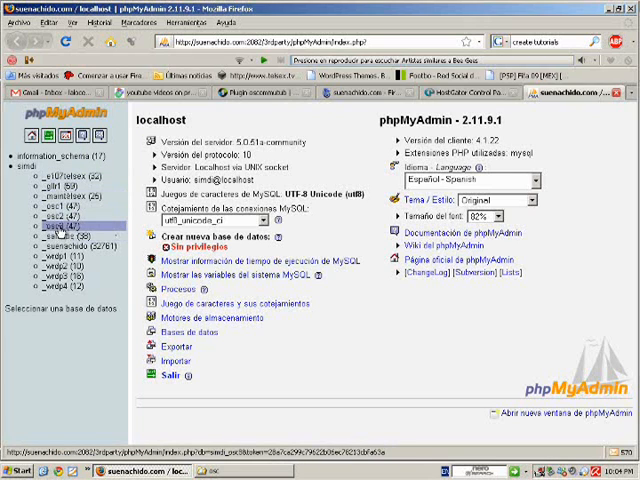
# Step: Select the osCommerce store database in the phpMyAdmin sidebar
pyautogui.click(40, 212)
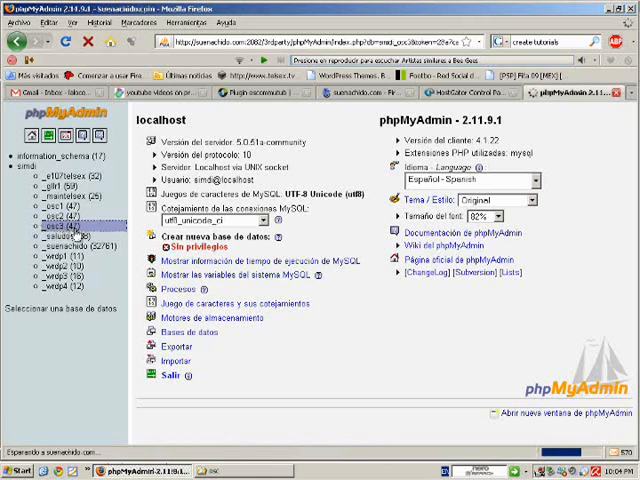
pyautogui.click(36, 204)
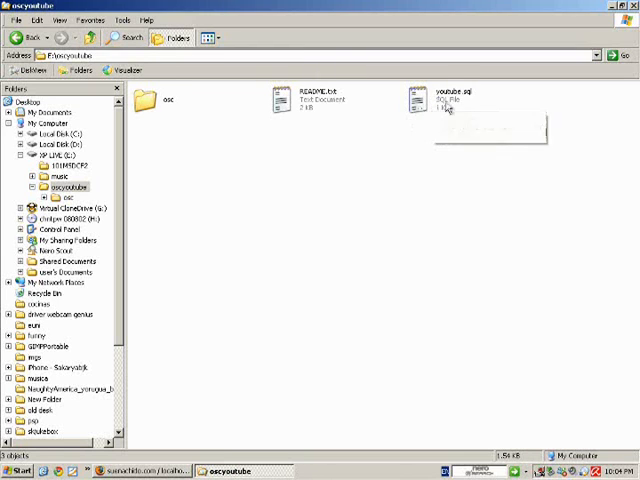
# Step: Copy the ALTER TABLE query text from youtube.sql in Notepad
pyautogui.doubleClick(448, 100)
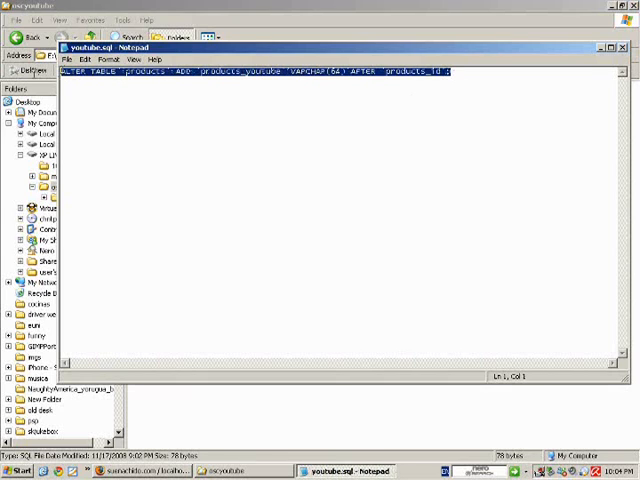
pyautogui.rightClick(118, 78)
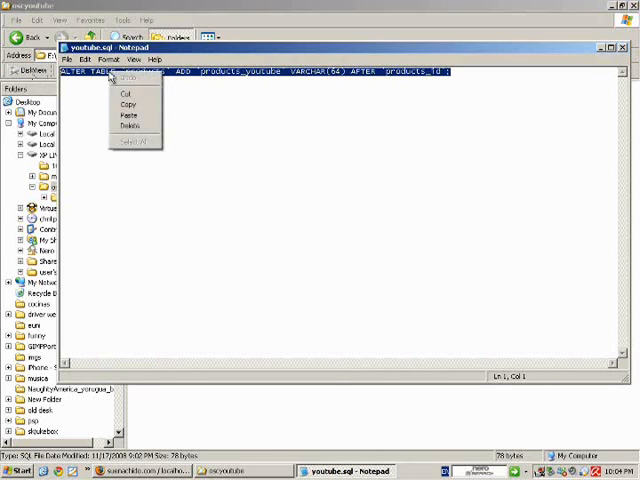
pyautogui.click(216, 384)
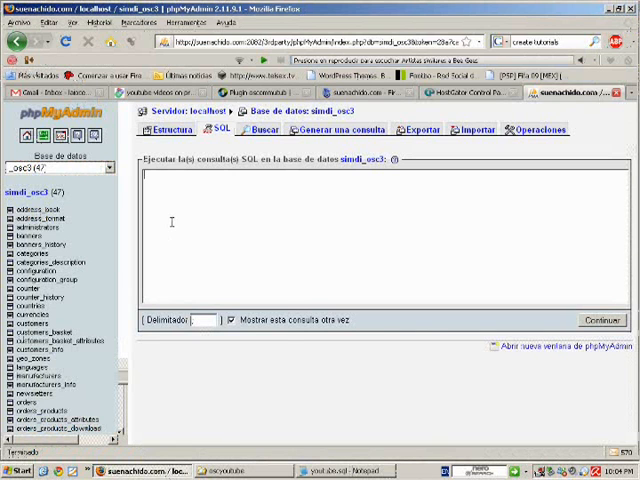
# Step: Run ALTER TABLE `products` ADD `products_youtube` VARCHAR(64) AFTER `products_id` and see it succeed
pyautogui.write('ALTER TABLE `products` ADD `products_youtube` VARCHAR(64) AFTER `products_id` ;')
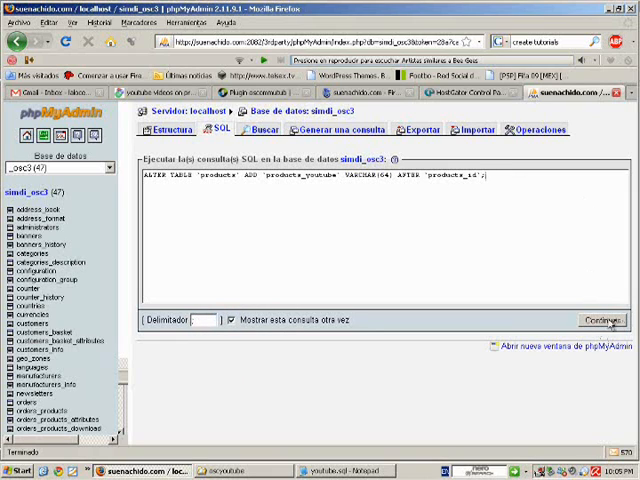
pyautogui.click(600, 320)
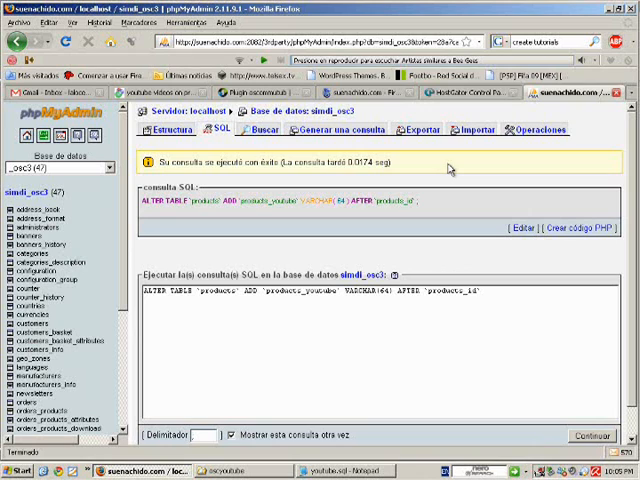
pyautogui.moveTo(450, 168)
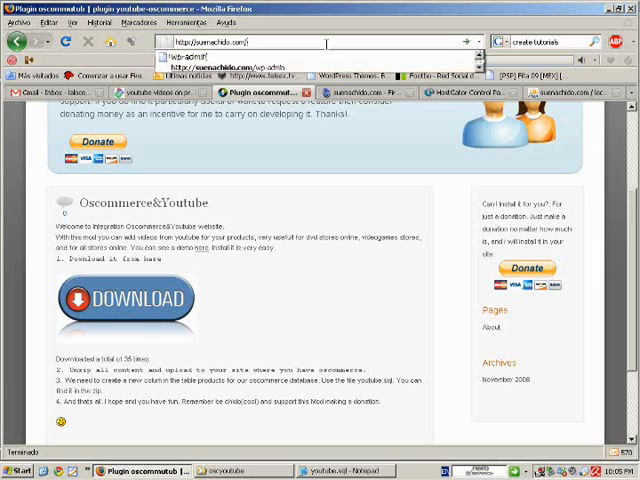
pyautogui.write('shopdel')
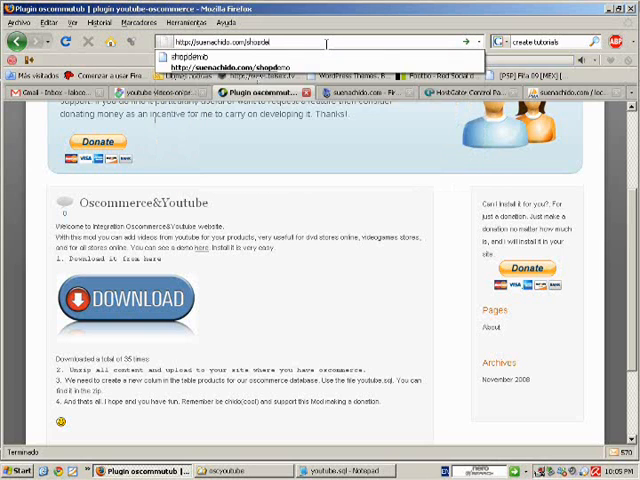